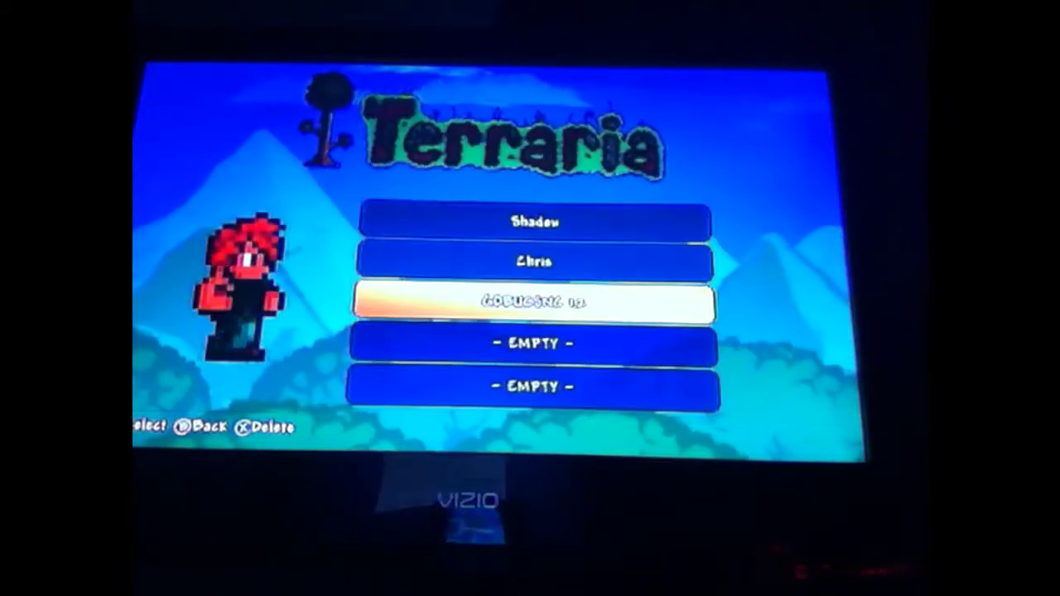
{"action": "left_click", "coordinate": [534, 302]}
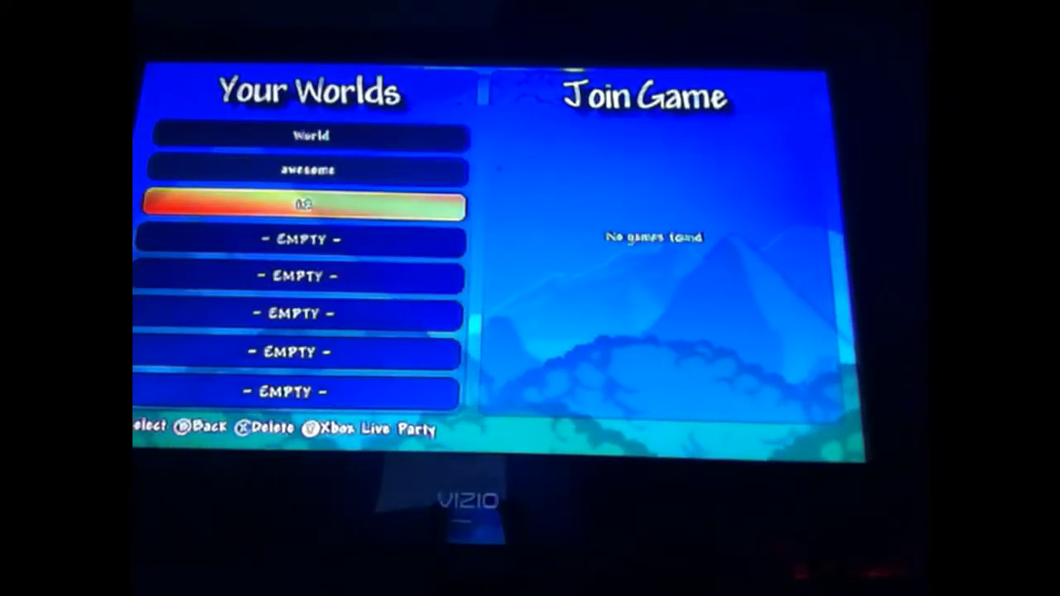
{"action": "left_click", "coordinate": [302, 206]}
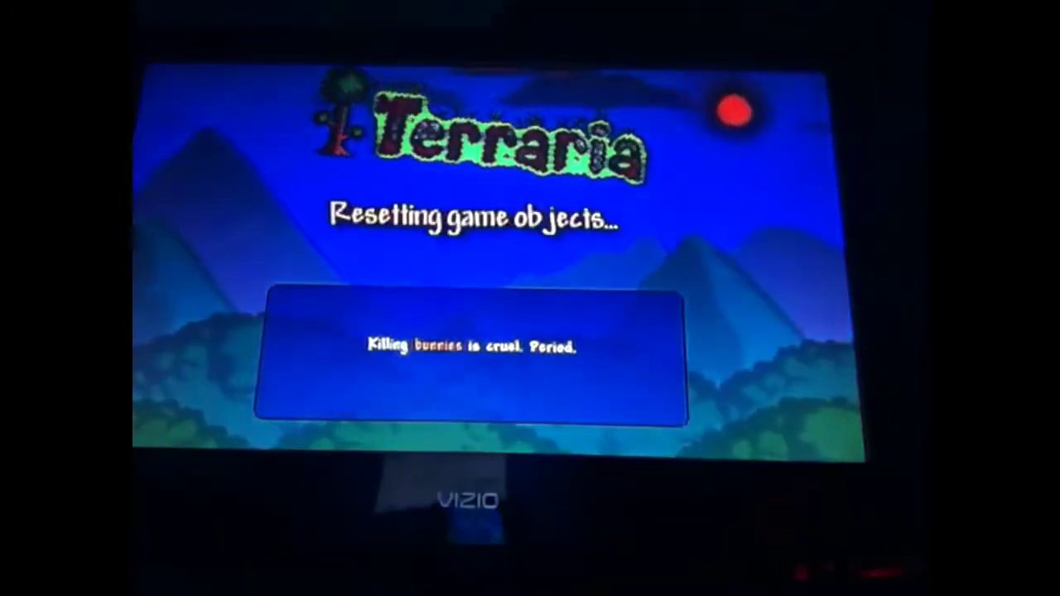